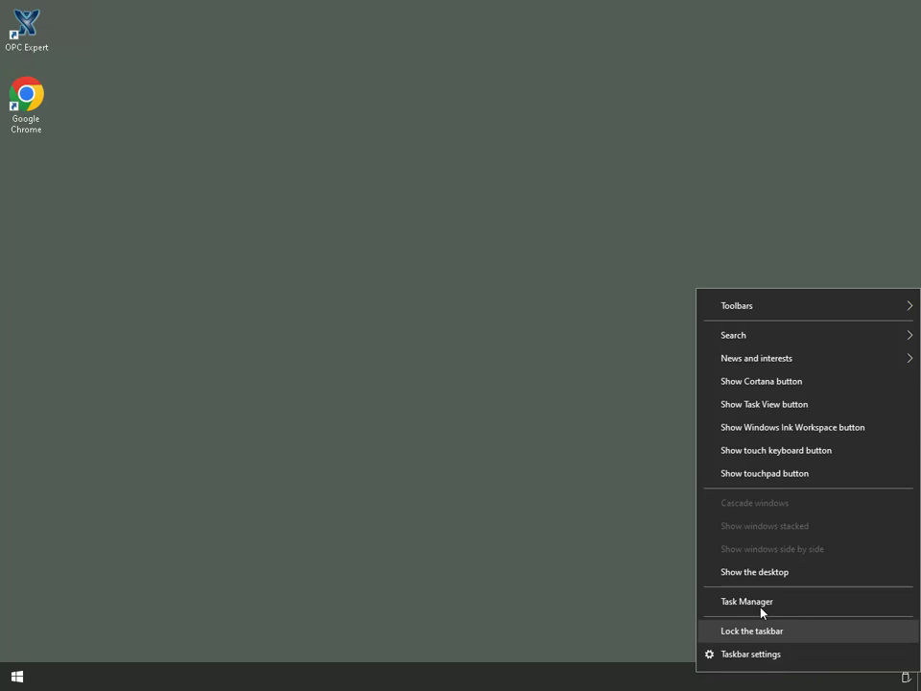
Bring up Task Manager's Details view listing every running process
{"action": "left_click", "coordinate": [746, 601]}
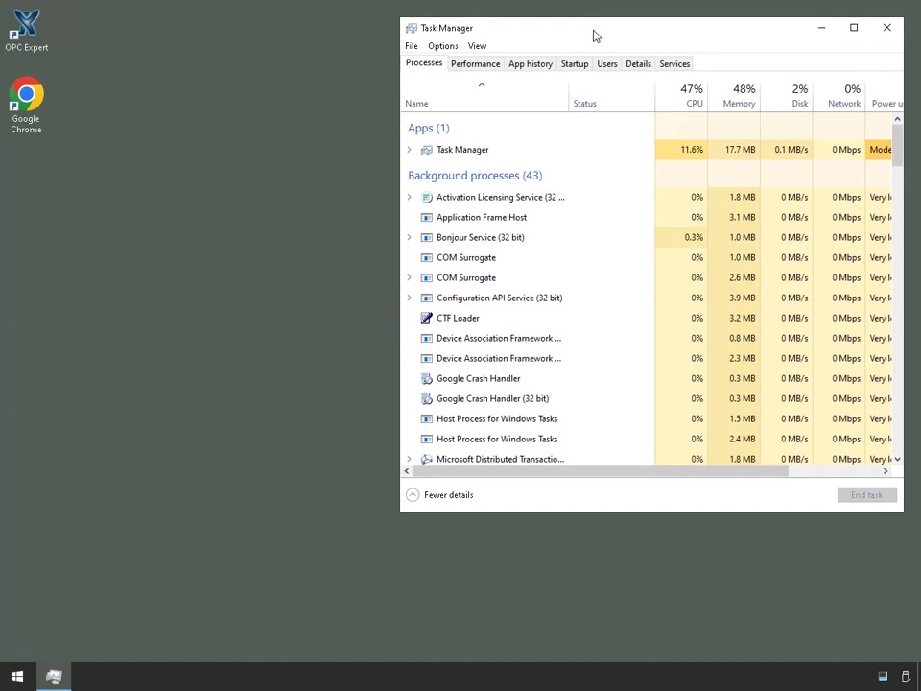
{"action": "left_click", "coordinate": [641, 63]}
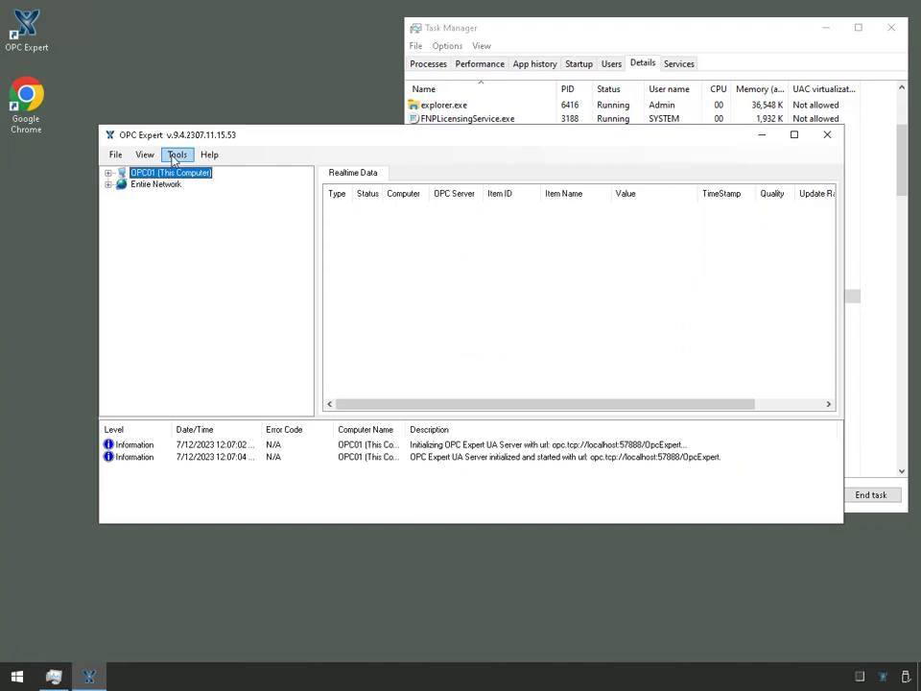
Reach the Services & Servers settings in OPC Expert's Options
{"action": "left_click", "coordinate": [177, 154]}
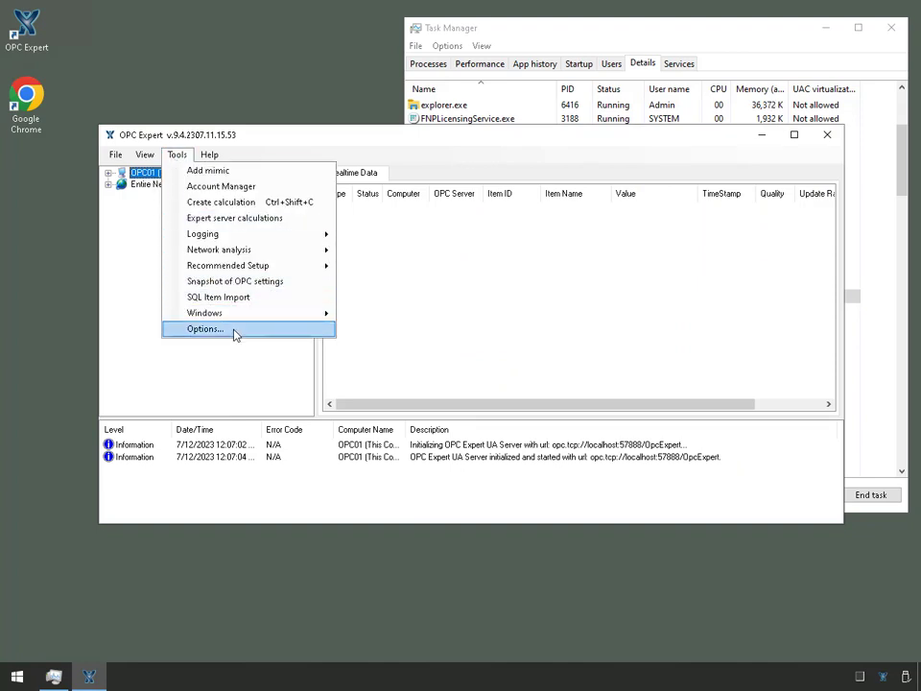
{"action": "left_click", "coordinate": [204, 328]}
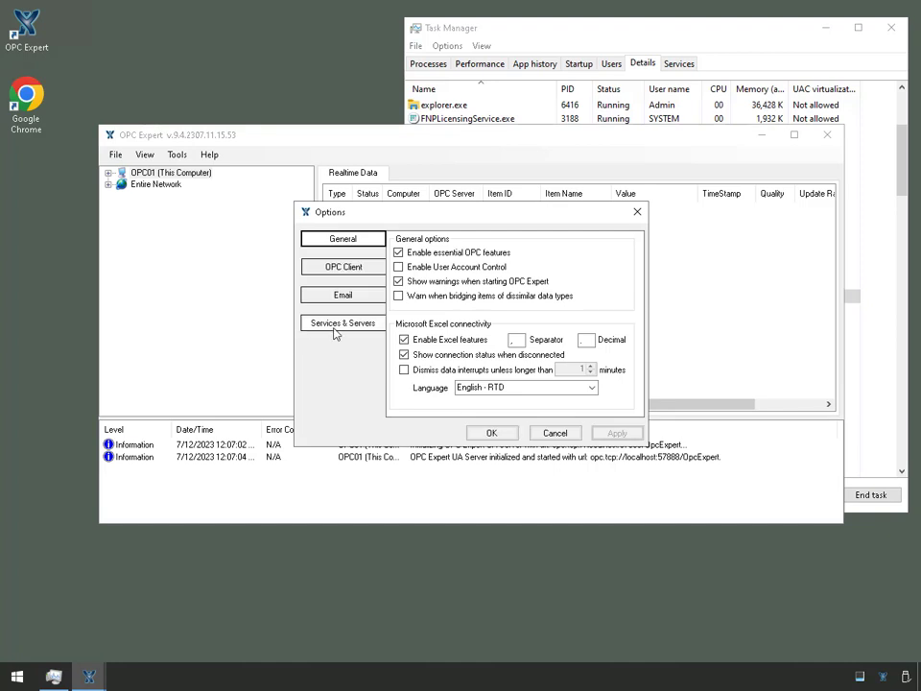
{"action": "left_click", "coordinate": [342, 323]}
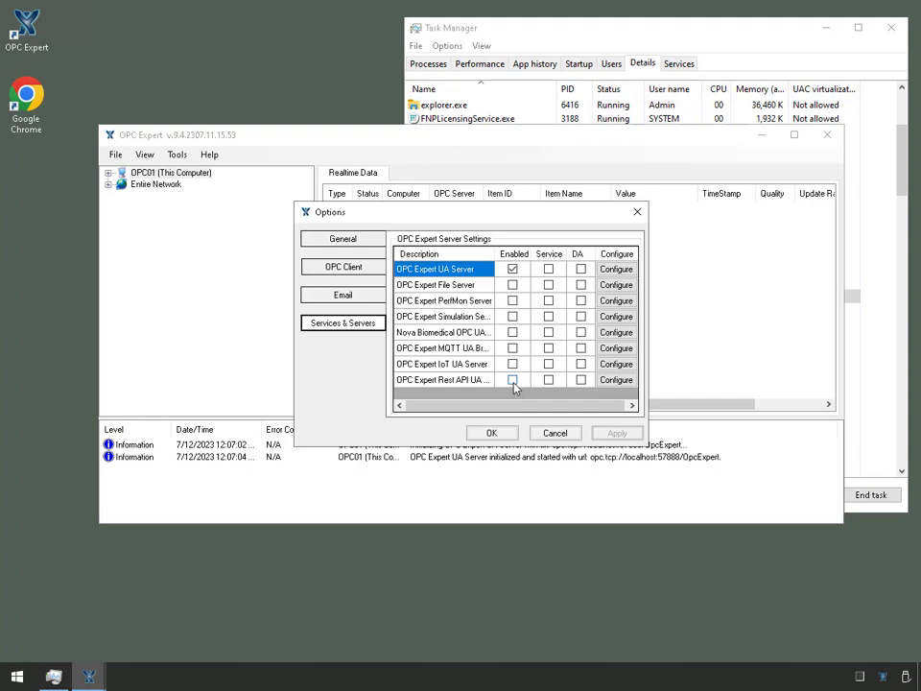
Enable the REST API UA Server, mark it to run as a Service, and apply the settings
{"action": "left_click", "coordinate": [513, 380]}
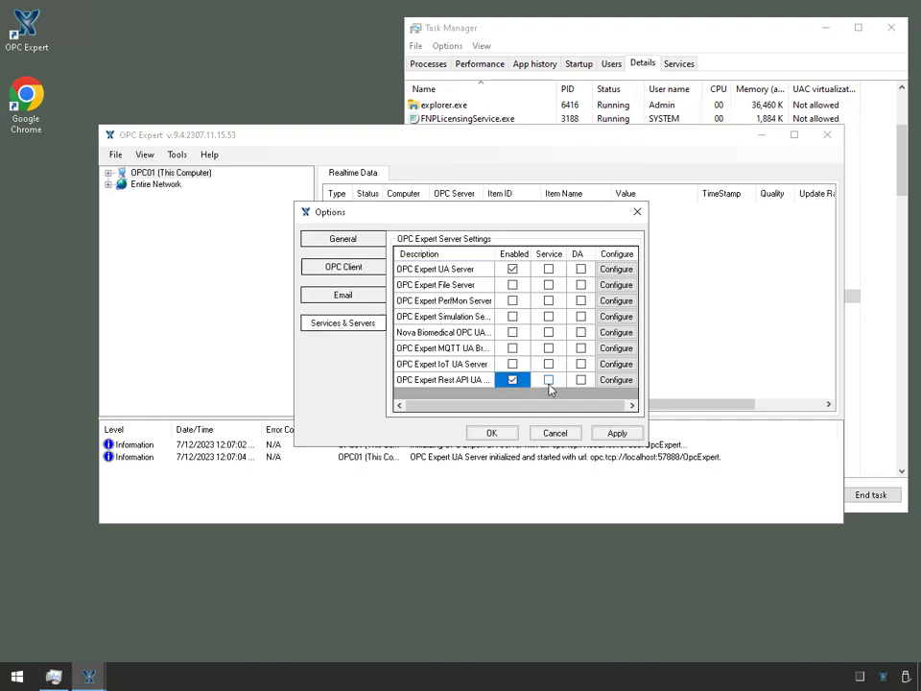
{"action": "left_click", "coordinate": [549, 380]}
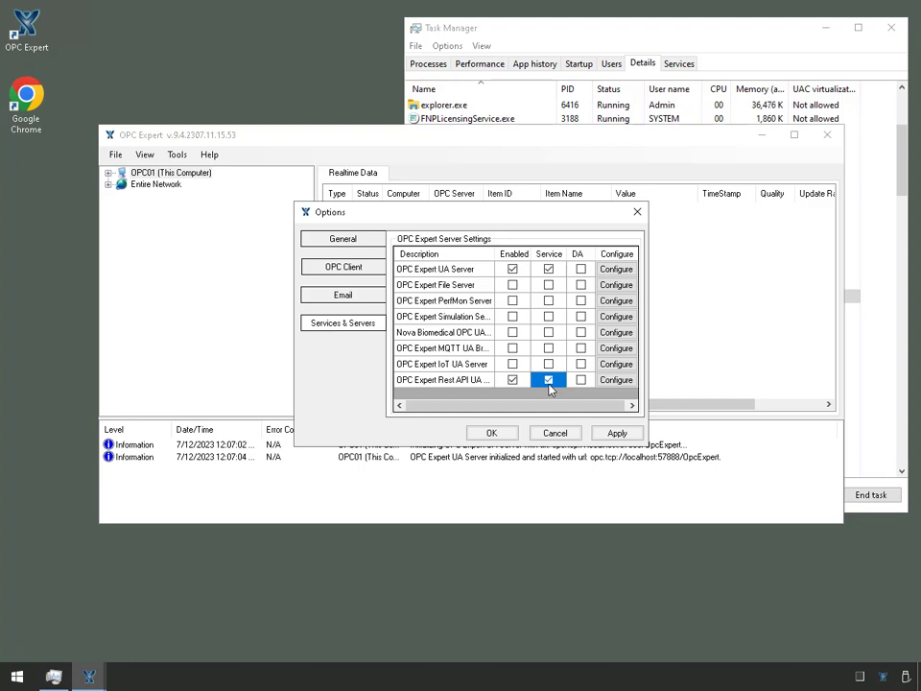
{"action": "left_click", "coordinate": [549, 380]}
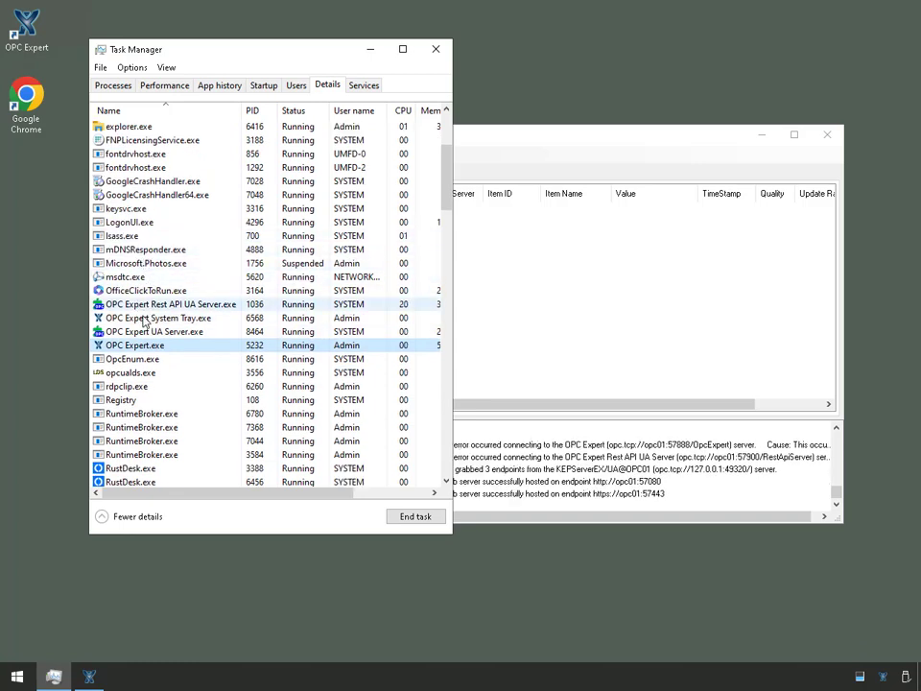
Select the OPC Expert Rest API UA Server.exe and UA Server.exe rows, both running under SYSTEM
{"action": "left_click", "coordinate": [169, 303]}
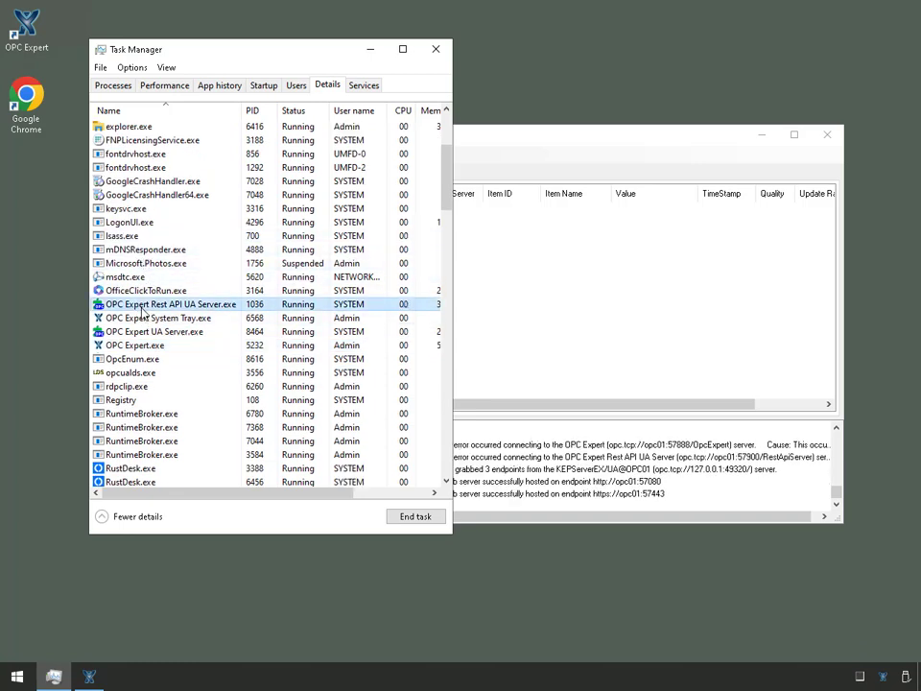
{"action": "left_click", "coordinate": [158, 318]}
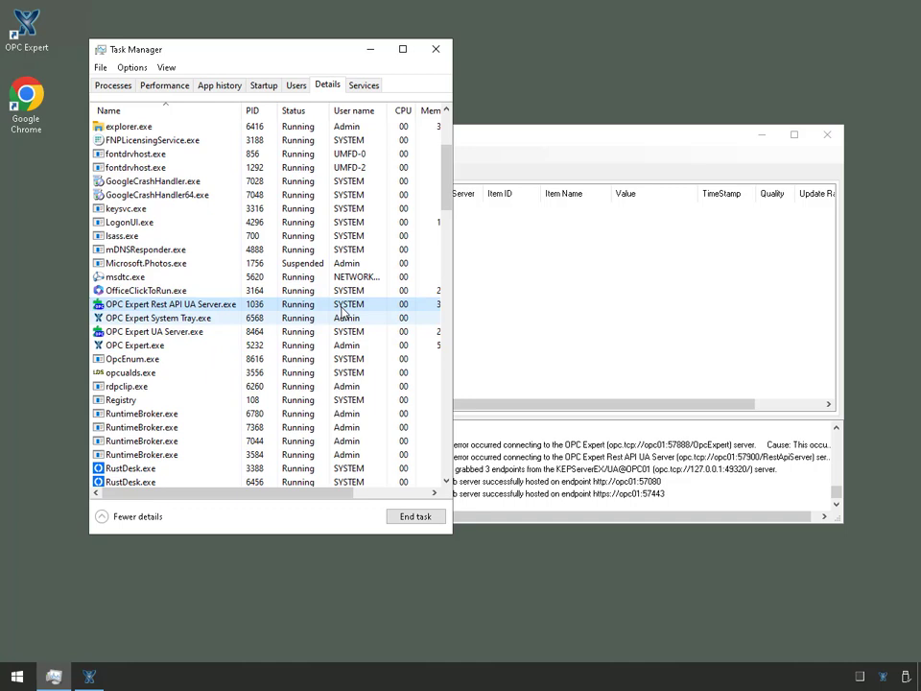
{"action": "mouse_move", "coordinate": [290, 330]}
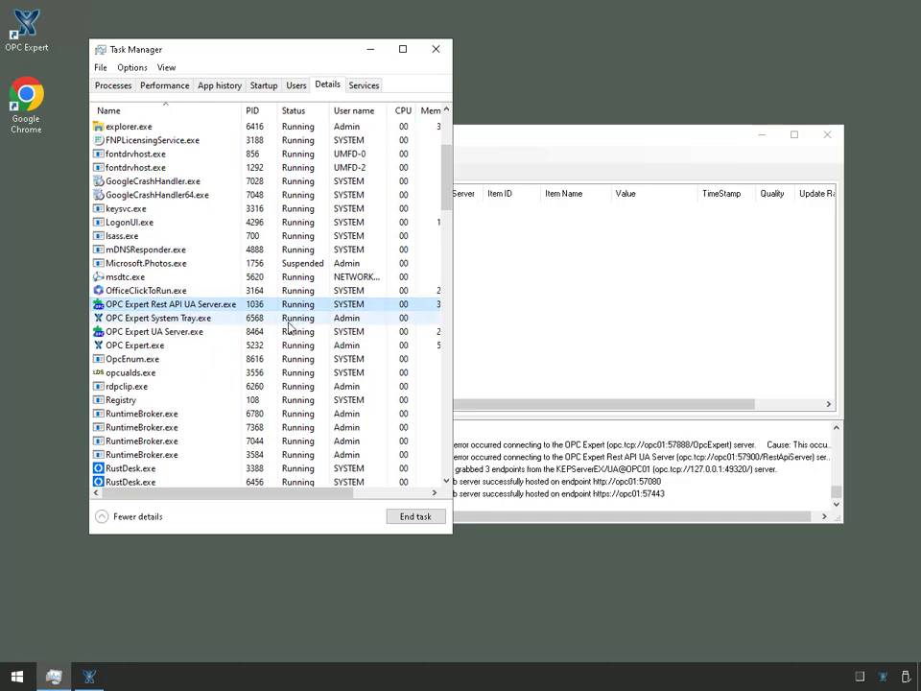
{"action": "left_click", "coordinate": [154, 330]}
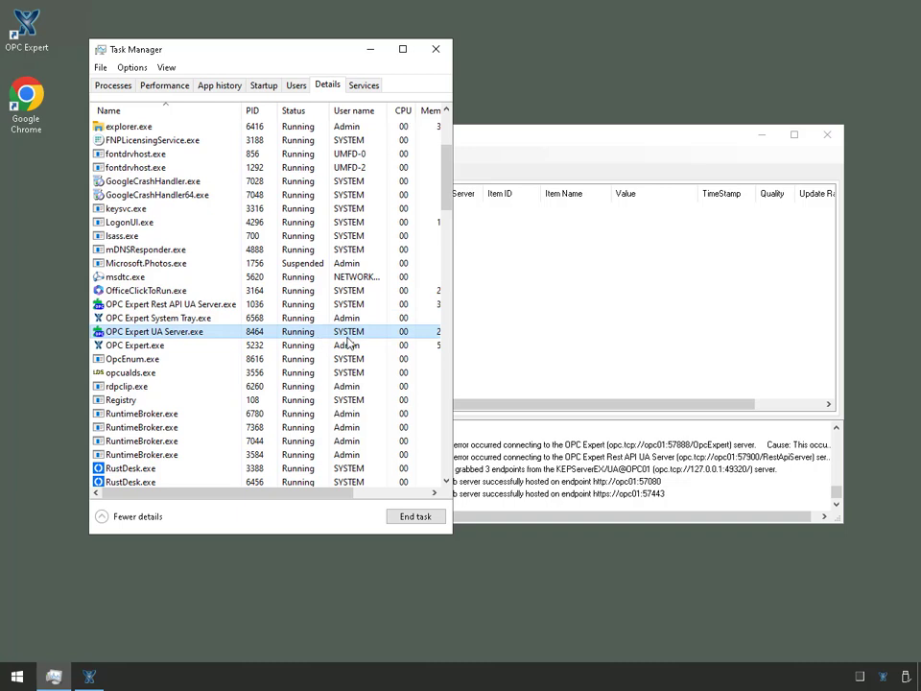
{"action": "mouse_move", "coordinate": [311, 60]}
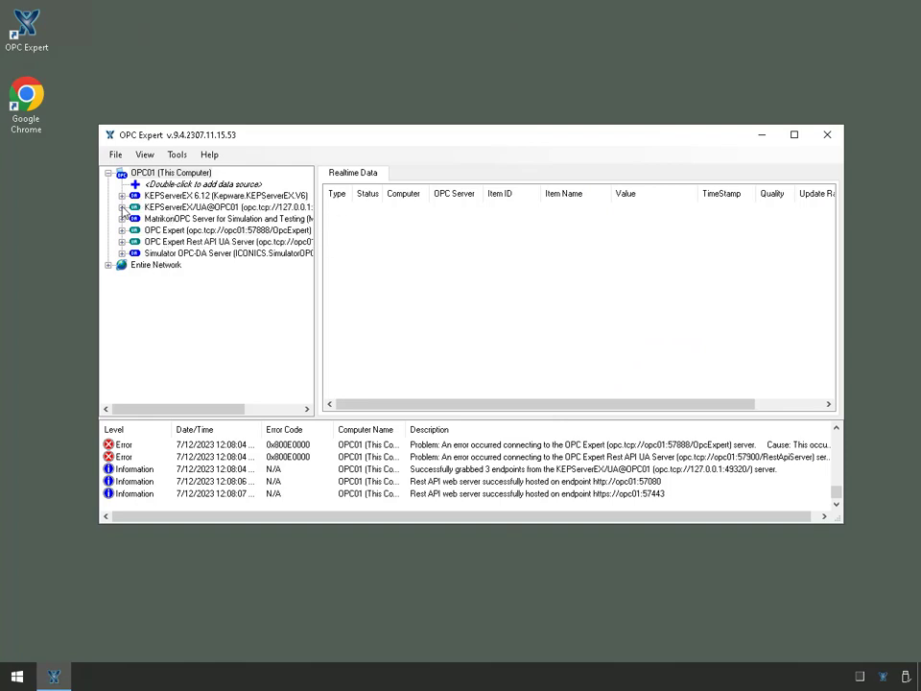
Subscribe to the OPCTI Flow and Instrument items from KEPServerEX UA, then browse the simulator DA tree
{"action": "left_click", "coordinate": [123, 207]}
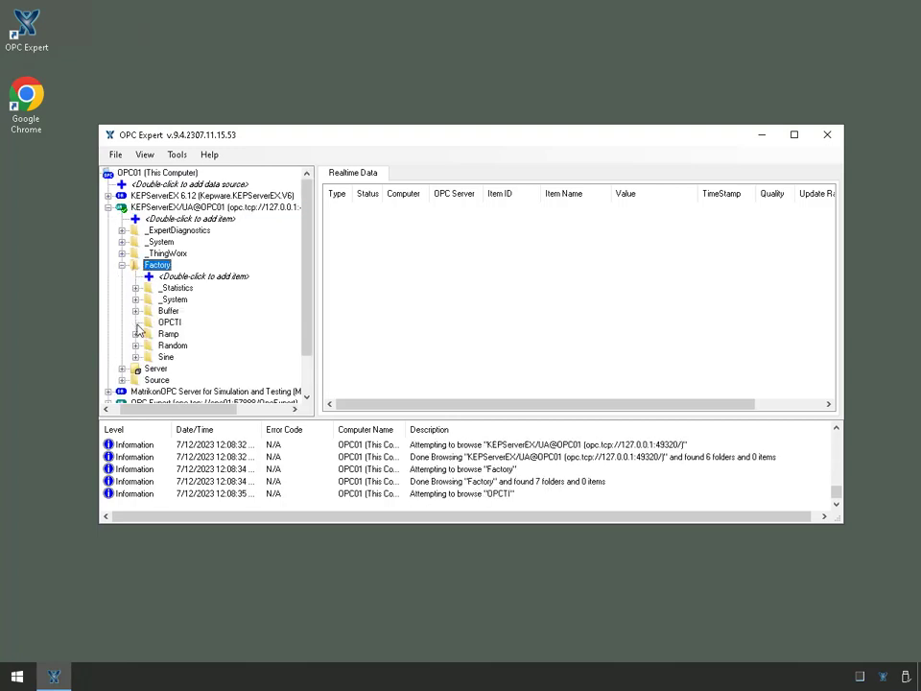
{"action": "double_click", "coordinate": [194, 346]}
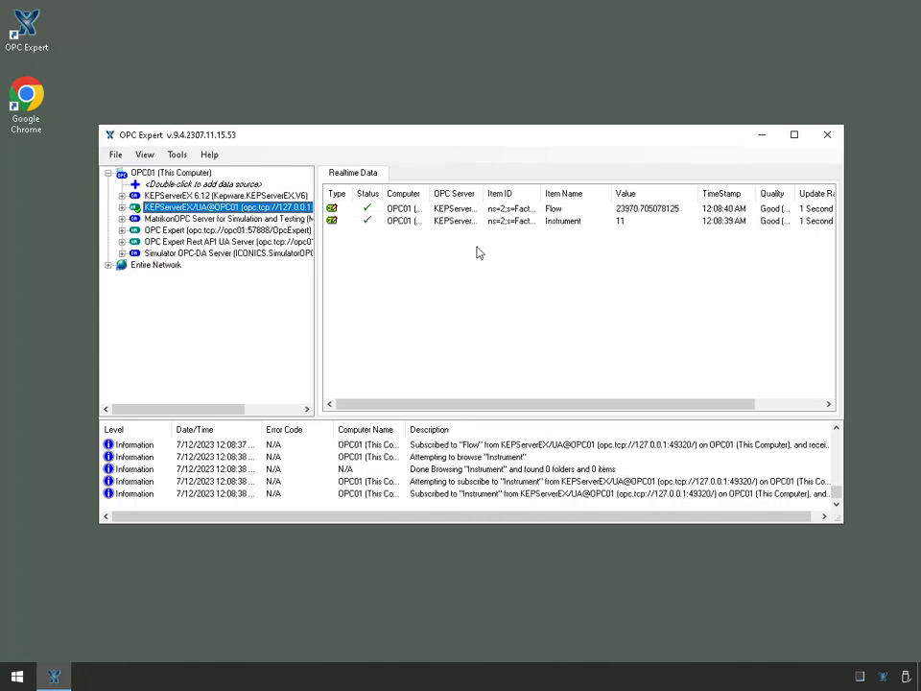
{"action": "left_click", "coordinate": [226, 253]}
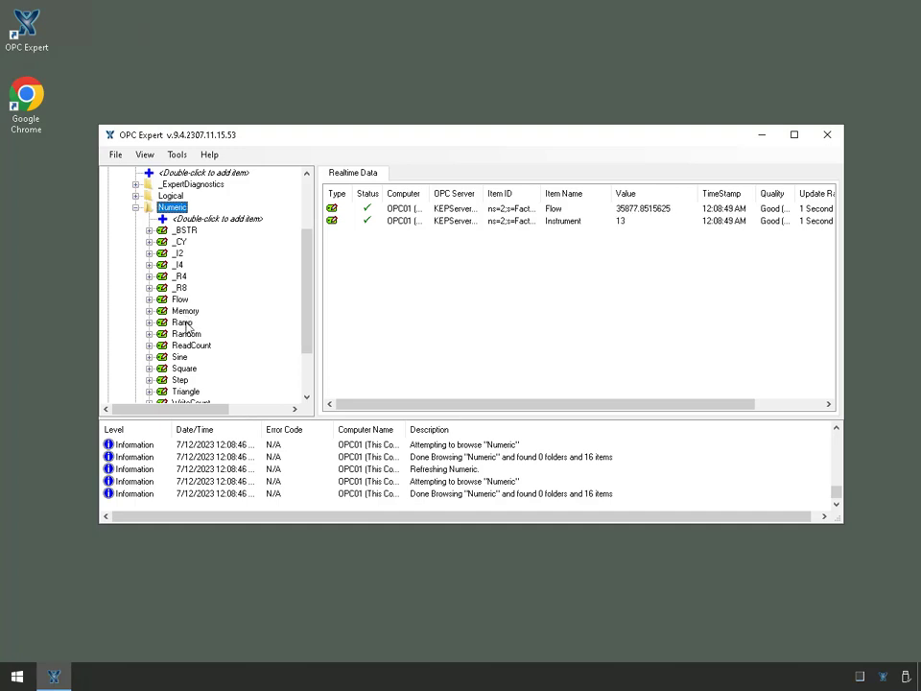
Add the simulator's Numeric Ramp and Random items to Realtime Data alongside Flow and Instrument
{"action": "left_click", "coordinate": [187, 334]}
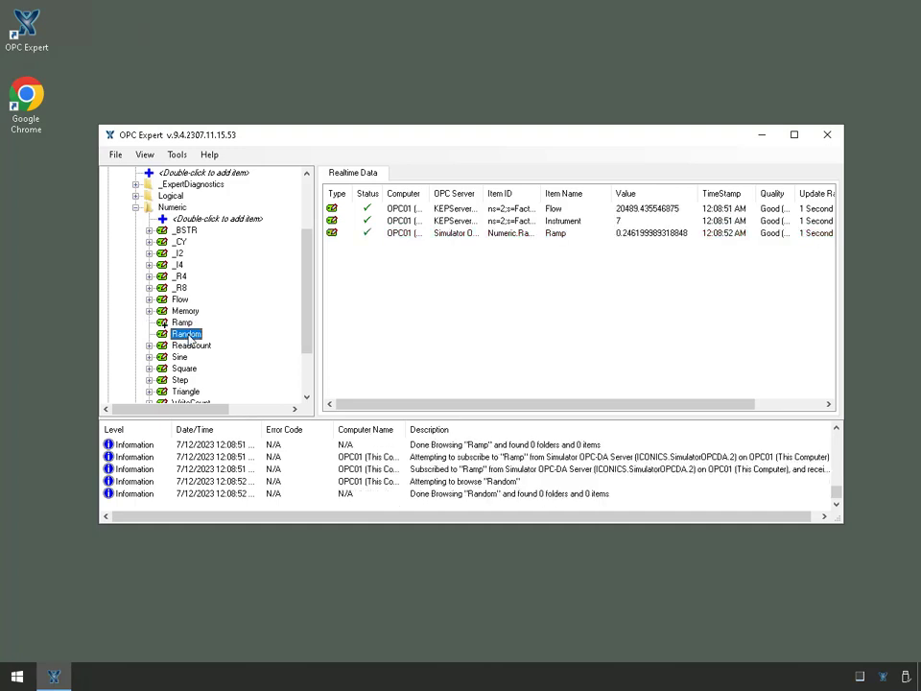
{"action": "double_click", "coordinate": [186, 335]}
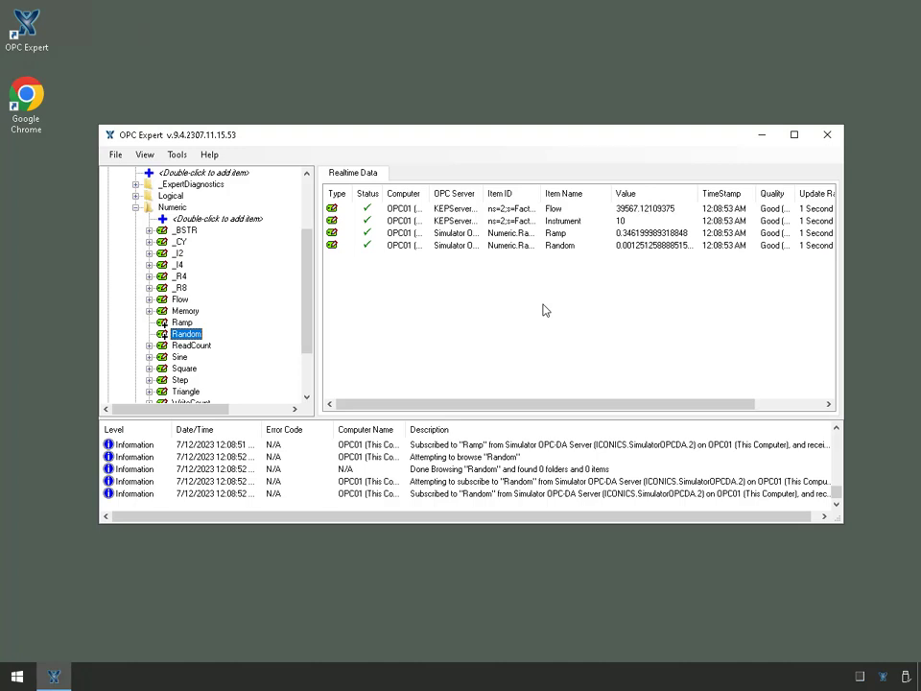
{"action": "mouse_move", "coordinate": [524, 253]}
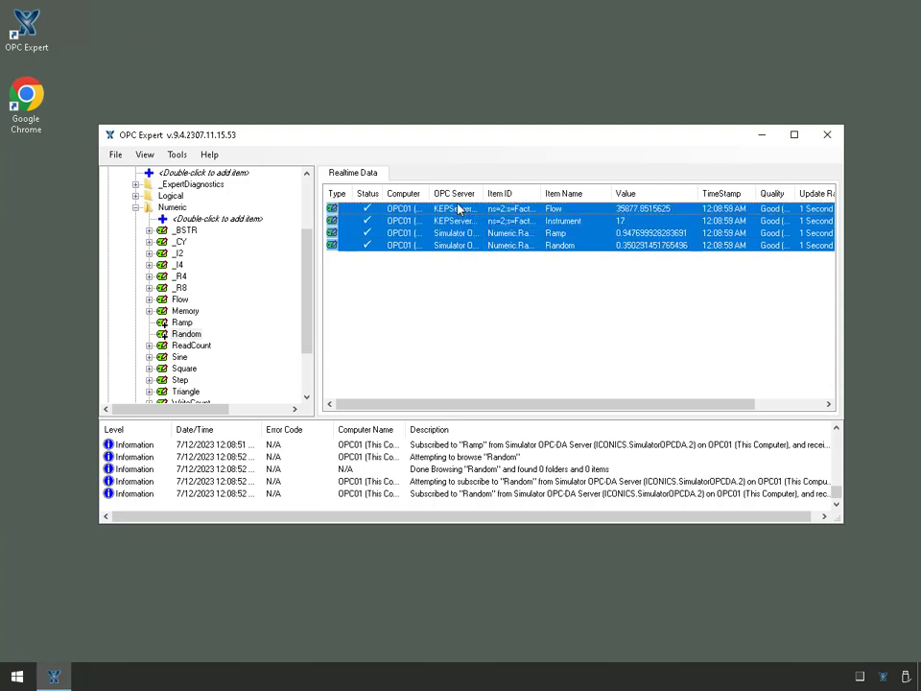
Choose Trend from the context menu of the four selected real-time rows
{"action": "right_click", "coordinate": [470, 234]}
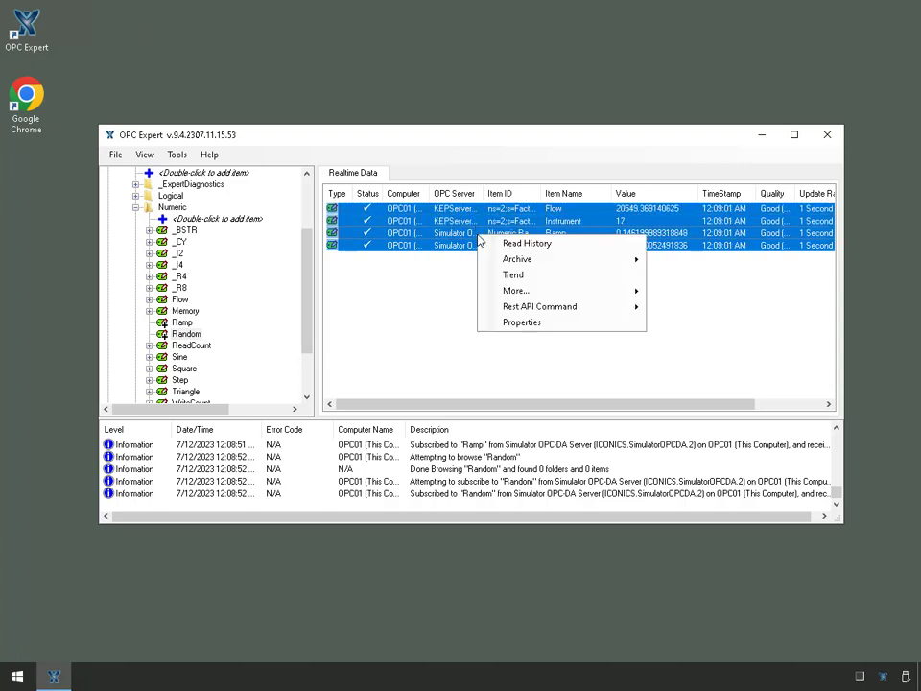
{"action": "mouse_move", "coordinate": [515, 274]}
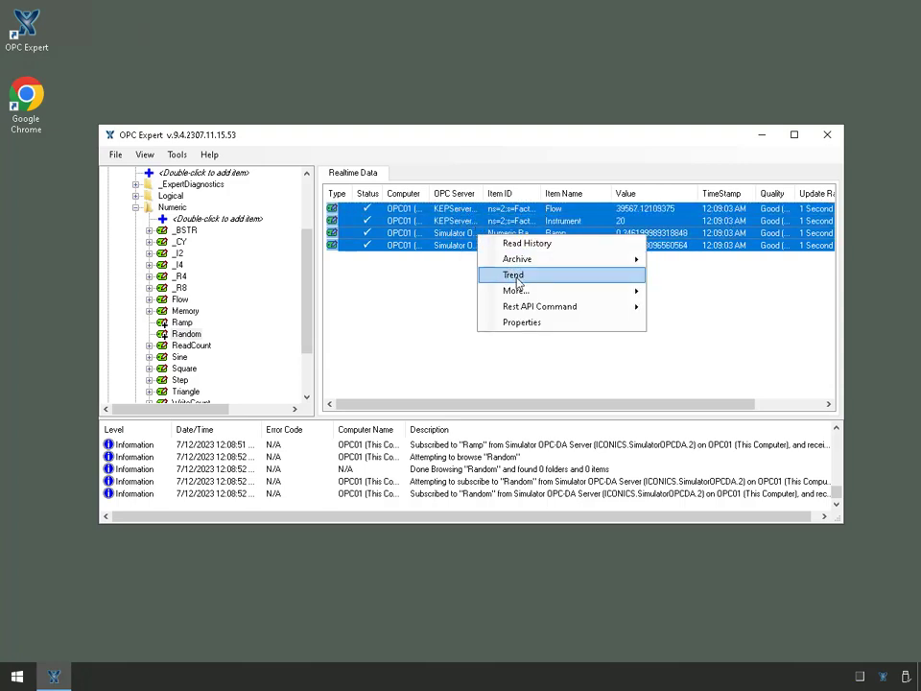
{"action": "left_click", "coordinate": [514, 277]}
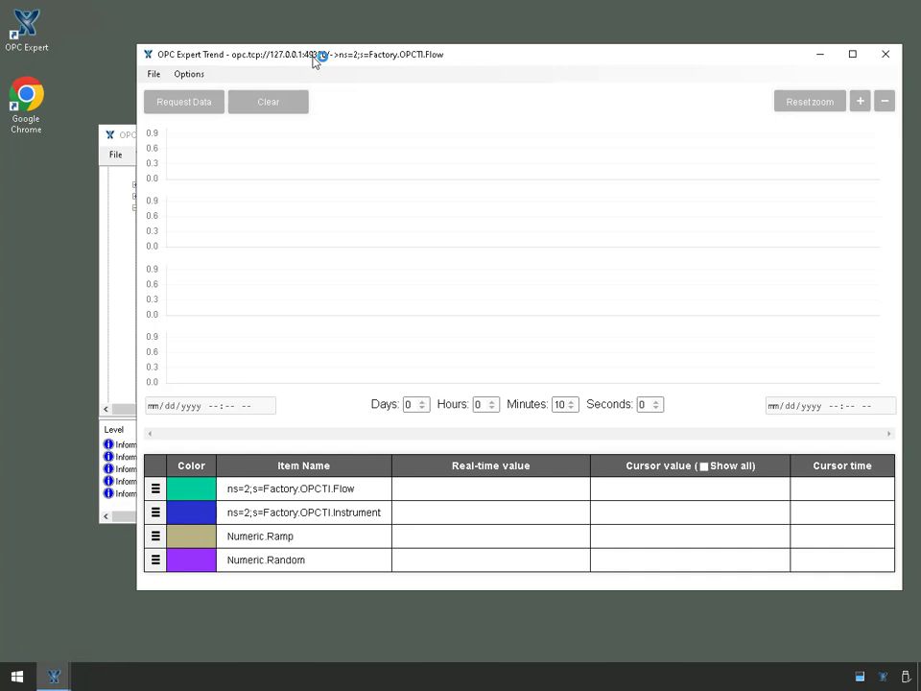
Let Flow, Instrument, Ramp and Random plot live in the trend chart and read their cursor values
{"action": "left_click", "coordinate": [184, 102]}
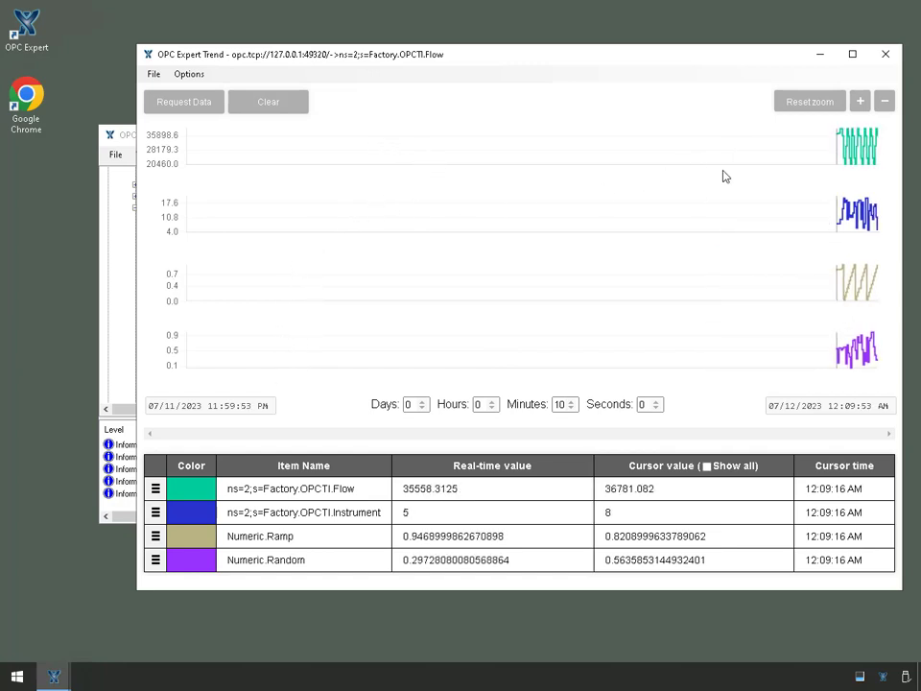
{"action": "mouse_move", "coordinate": [873, 146]}
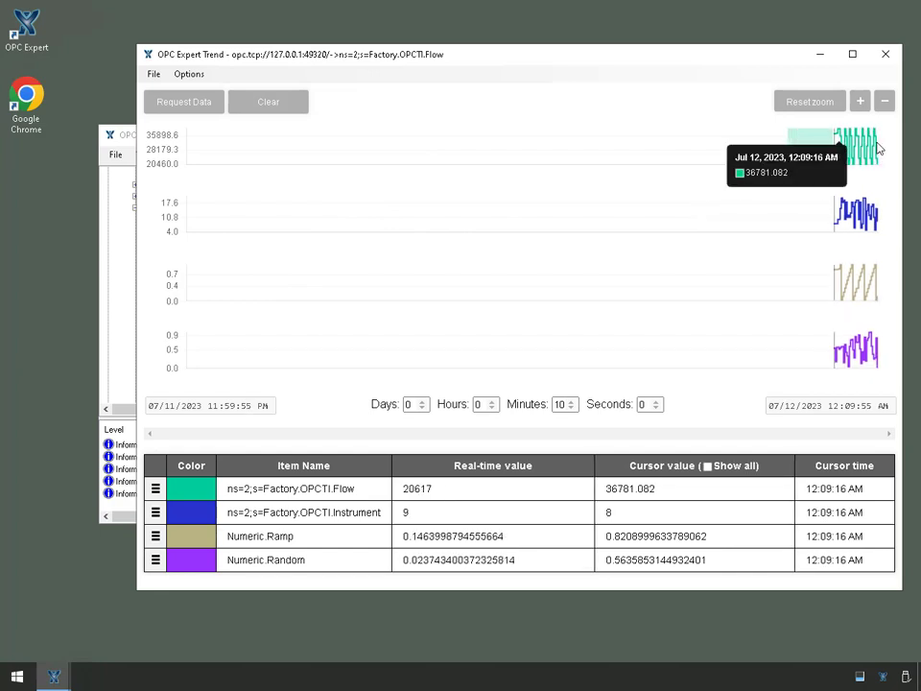